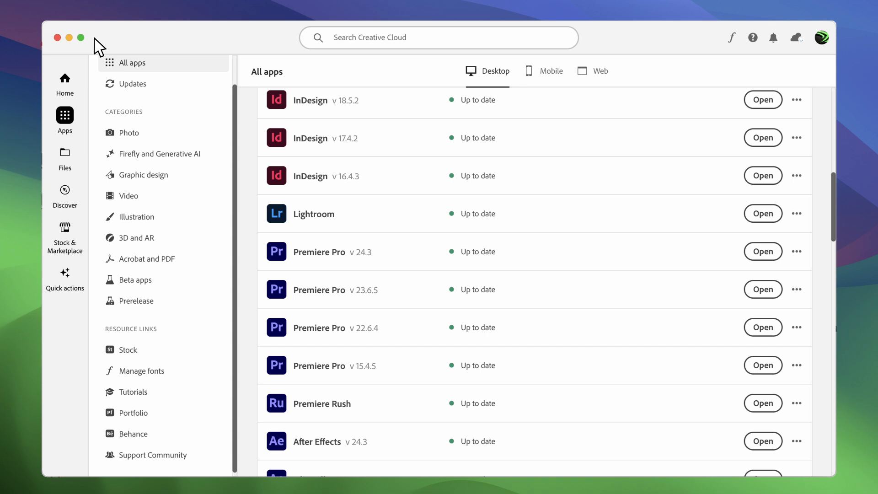
pyautogui.moveTo(66, 123)
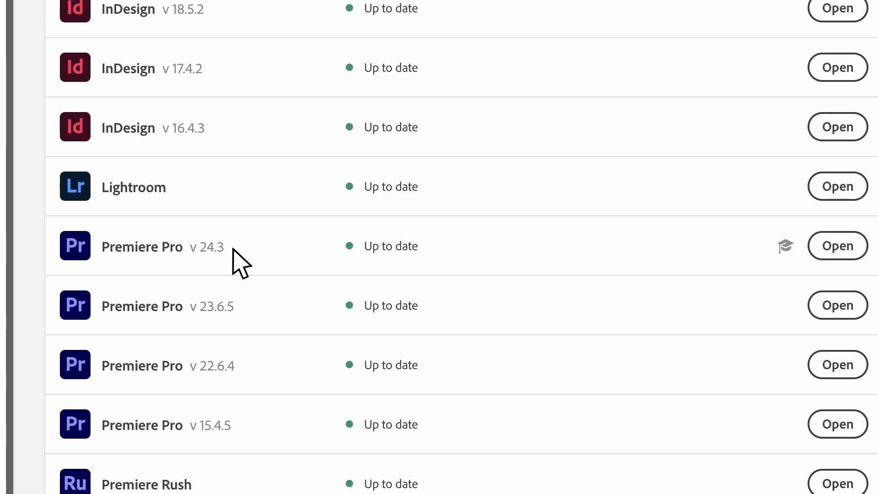
pyautogui.moveTo(388, 268)
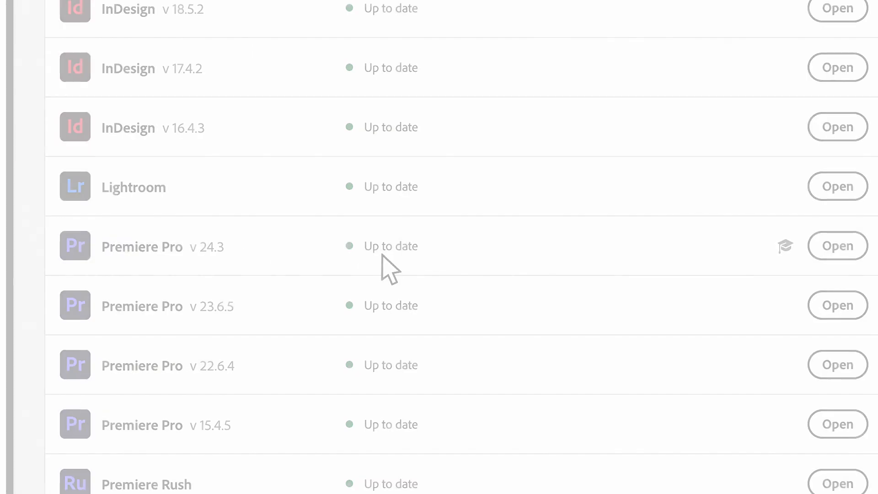
# Launch Premiere Pro 24.3 with app preferences reset, media cache cleared and plugin loading cache reset
pyautogui.click(784, 246)
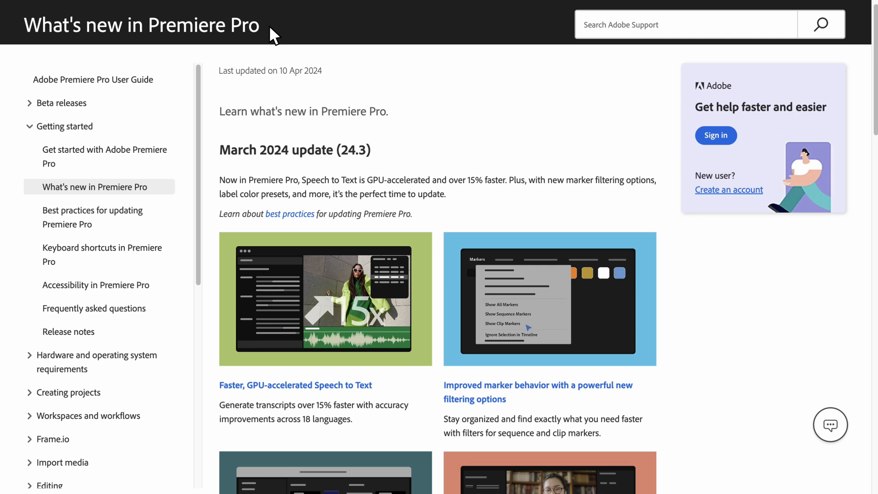
pyautogui.moveTo(379, 160)
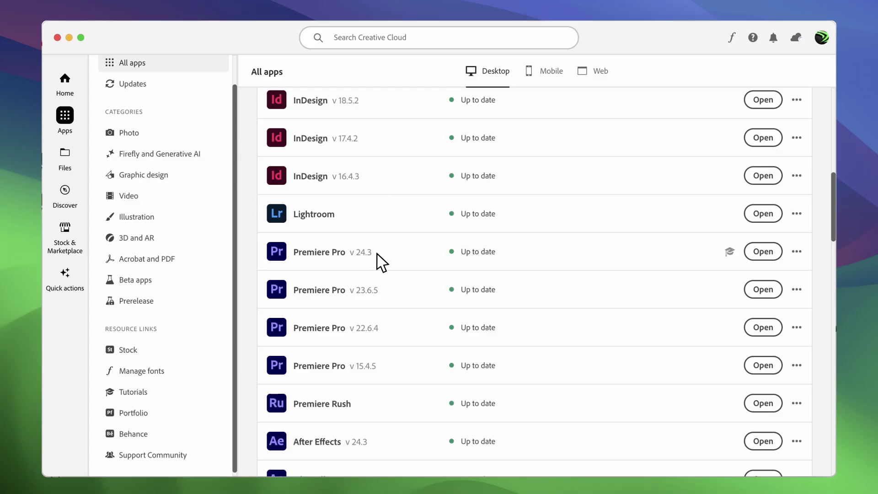
pyautogui.click(763, 250)
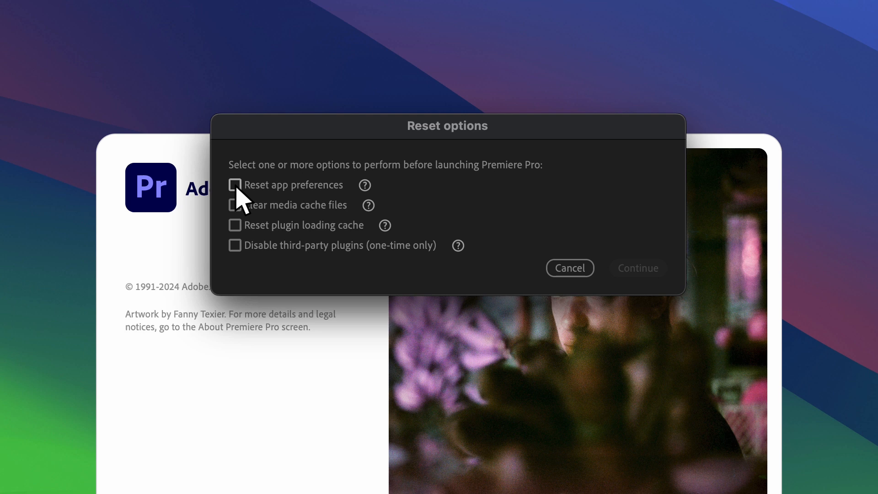
pyautogui.click(235, 205)
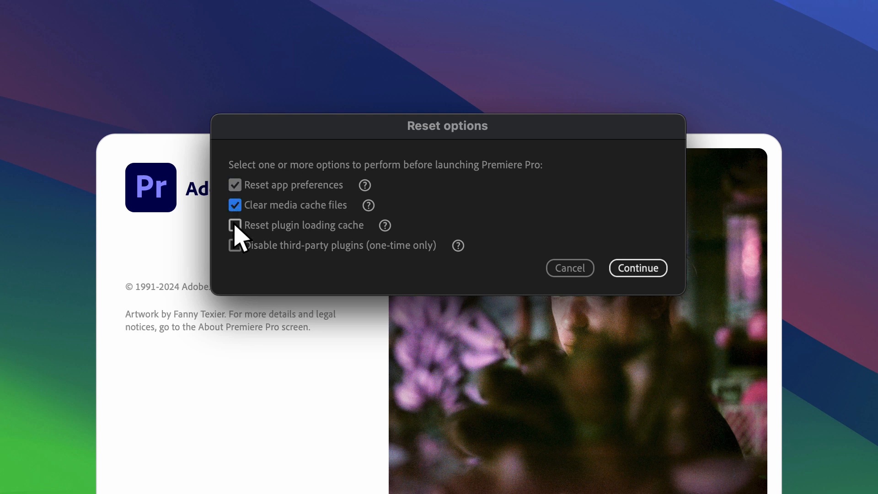
pyautogui.click(235, 225)
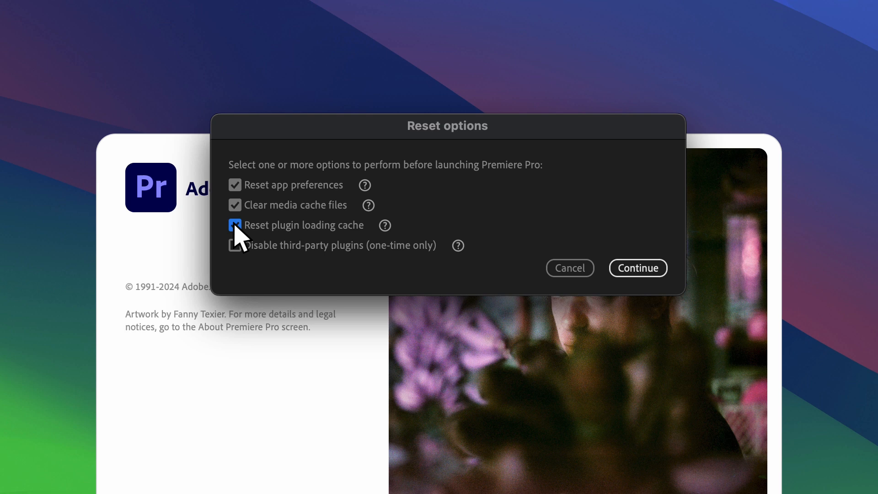
pyautogui.click(235, 225)
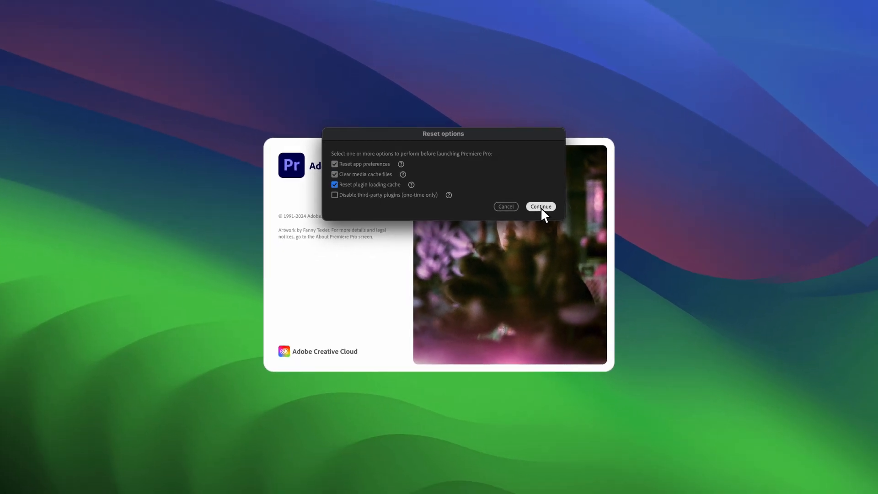
pyautogui.click(539, 205)
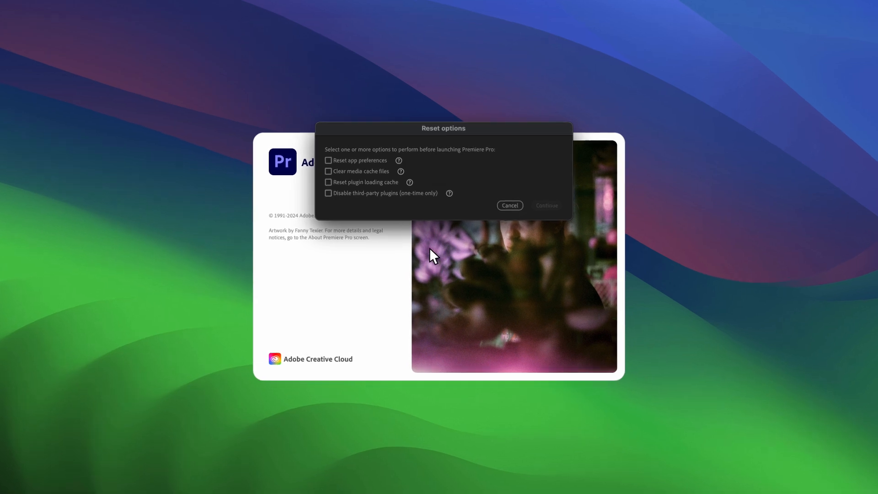
# Relaunch with Disable third-party plugins (one-time only) ticked and continue
pyautogui.click(328, 193)
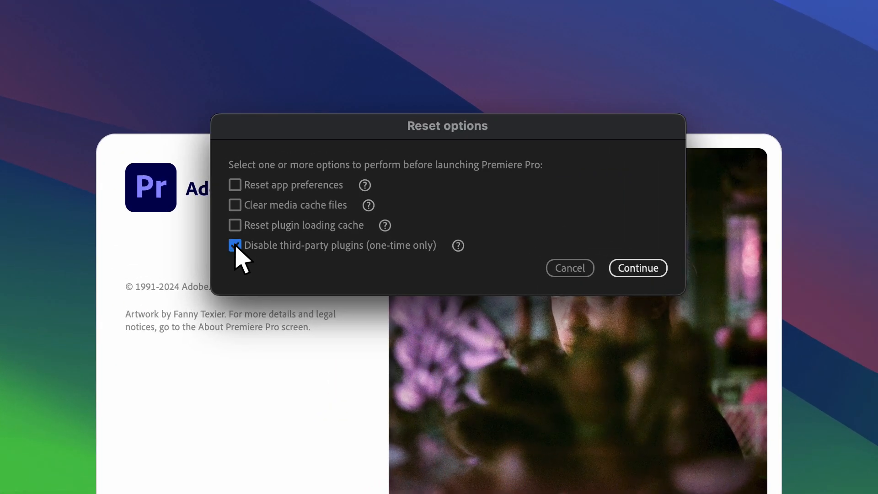
pyautogui.click(637, 268)
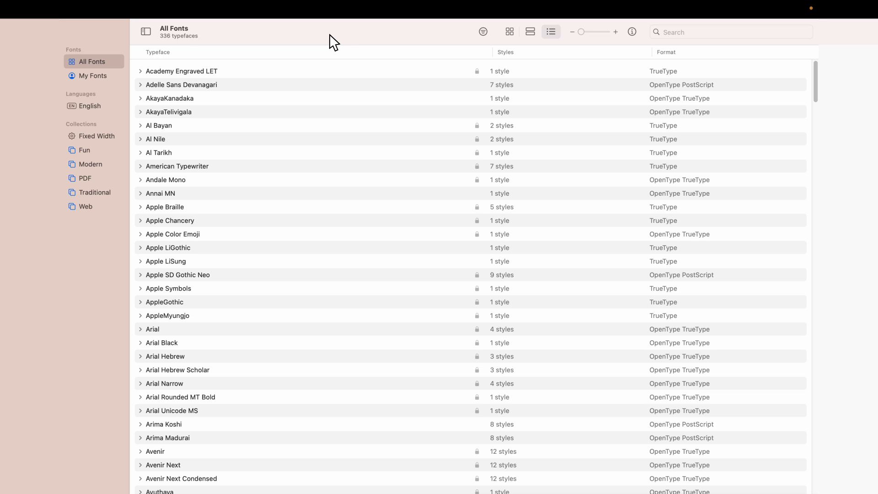
pyautogui.moveTo(318, 191)
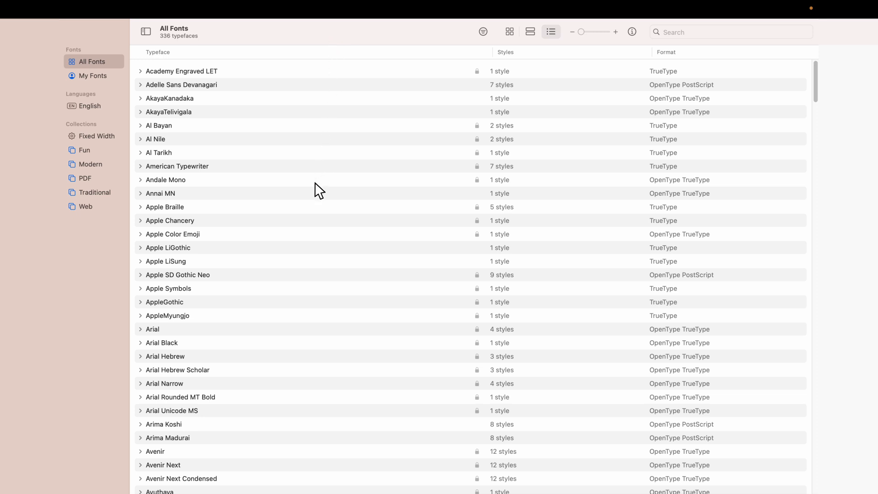
# Validate all fonts in Font Book's All Fonts list for problems
pyautogui.press('cmd+a')
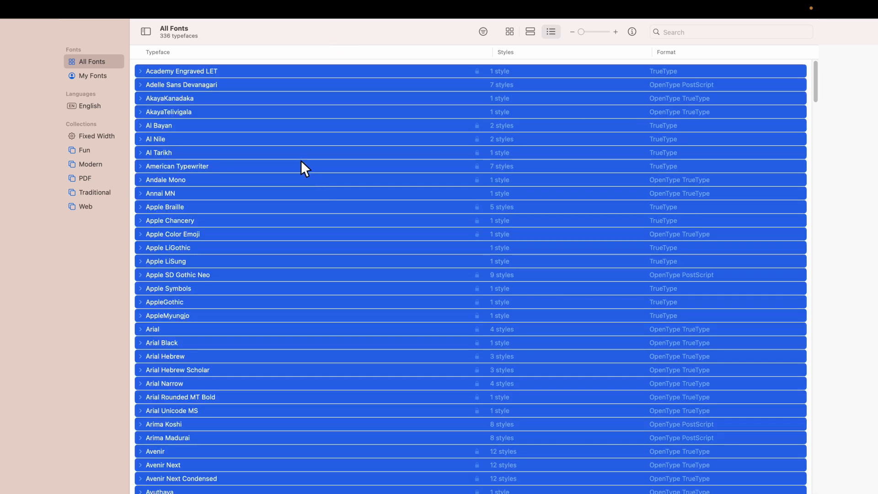
pyautogui.click(155, 9)
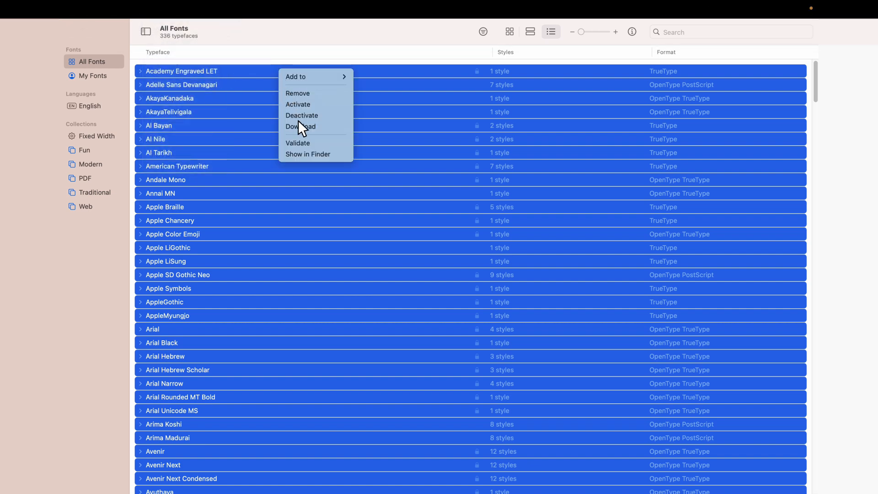
pyautogui.click(297, 143)
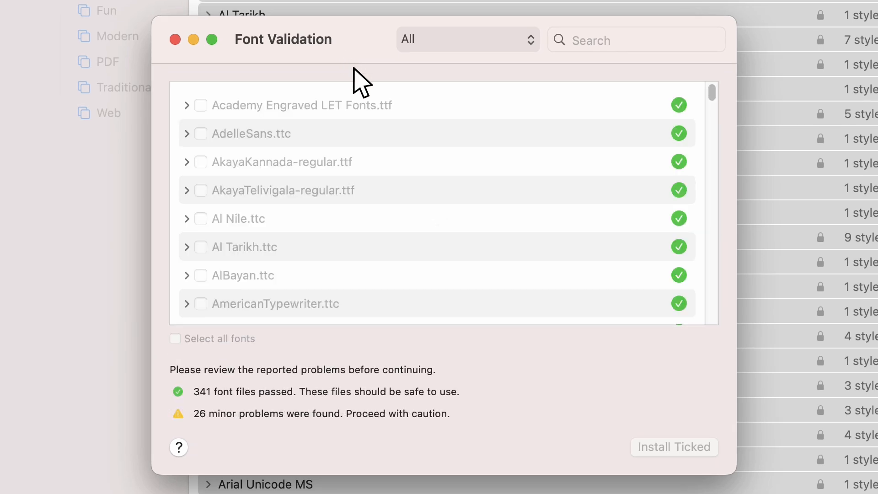
pyautogui.moveTo(466, 418)
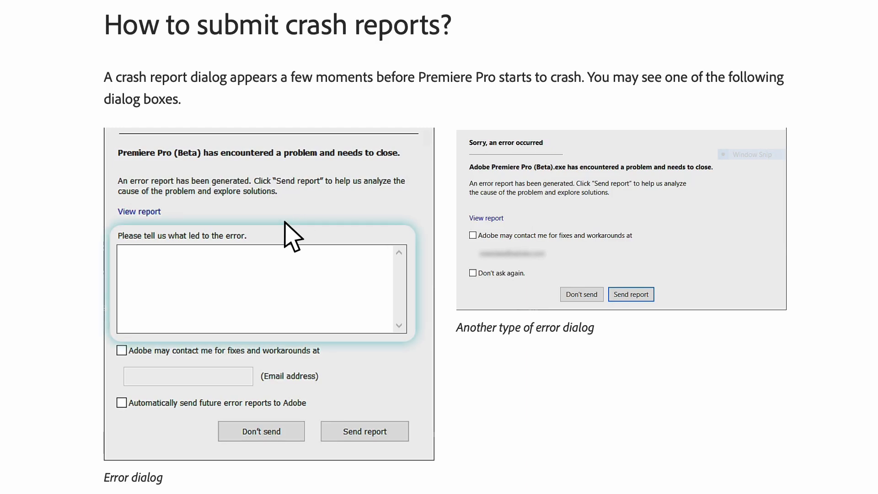
pyautogui.moveTo(253, 296)
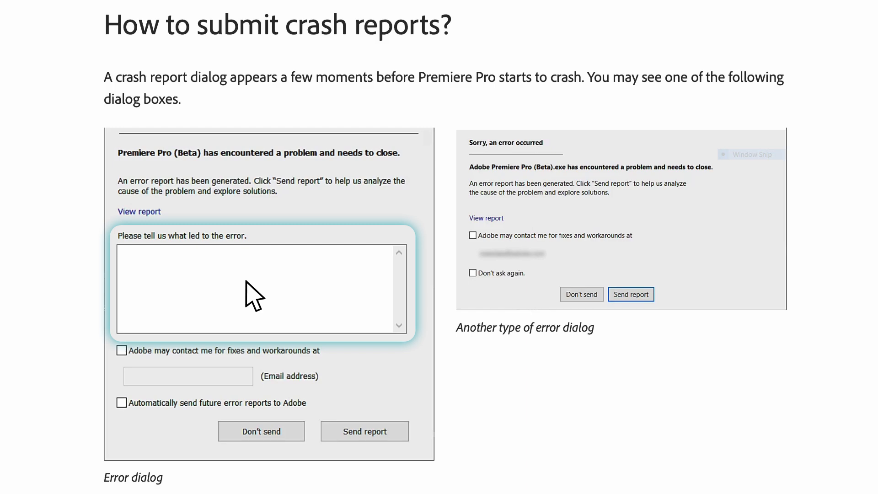
pyautogui.moveTo(245, 305)
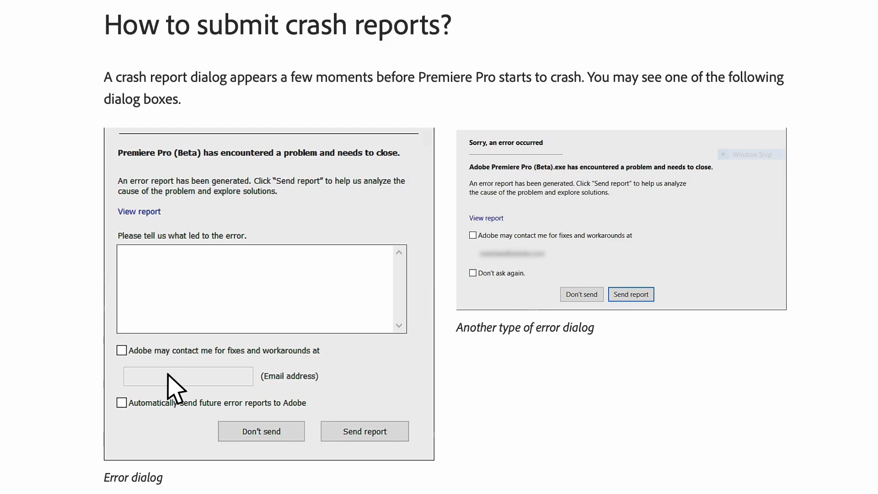
pyautogui.moveTo(192, 390)
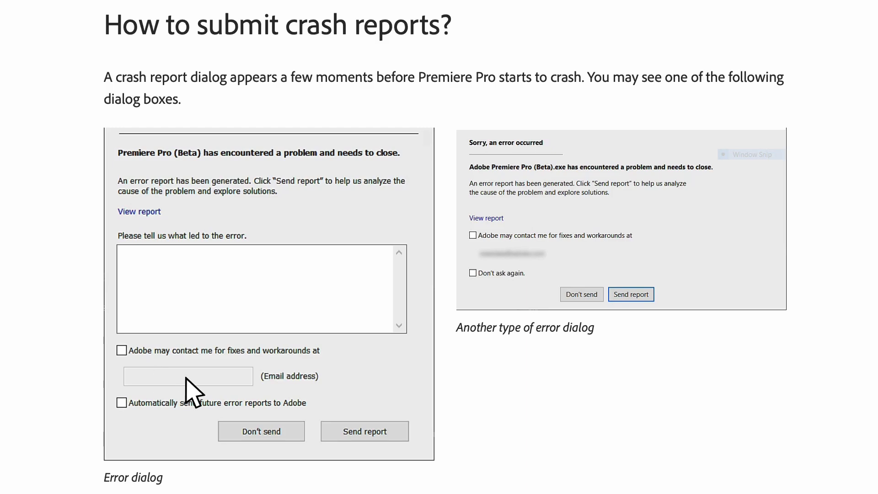
pyautogui.moveTo(180, 318)
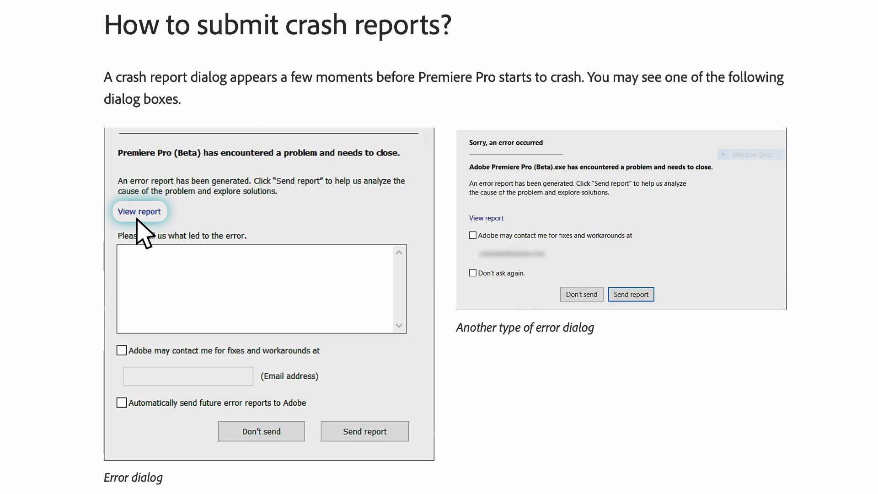
pyautogui.moveTo(364, 443)
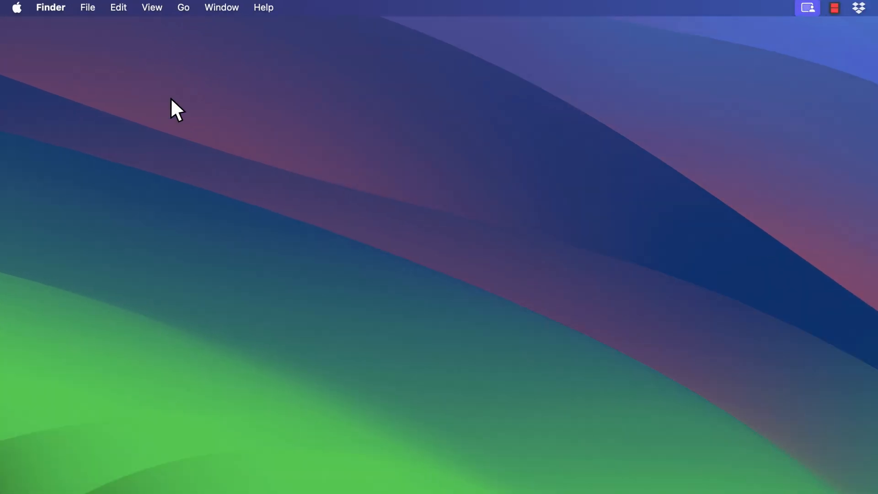
# Save the Mac Studio's full System Information report as Mac Studio.spx on the Desktop
pyautogui.click(16, 8)
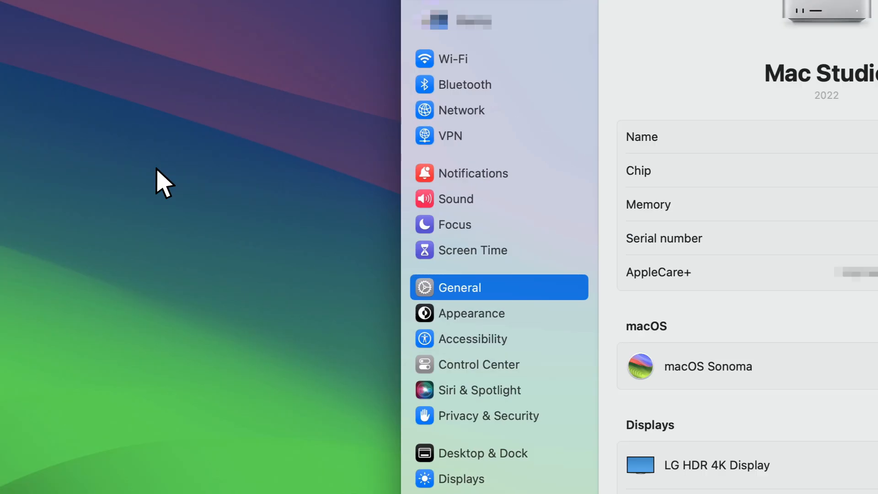
pyautogui.scroll(-3)
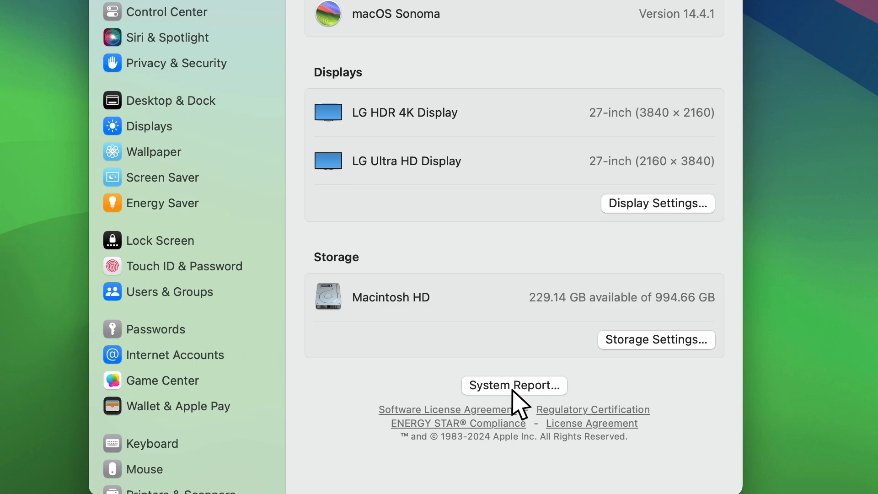
pyautogui.click(513, 385)
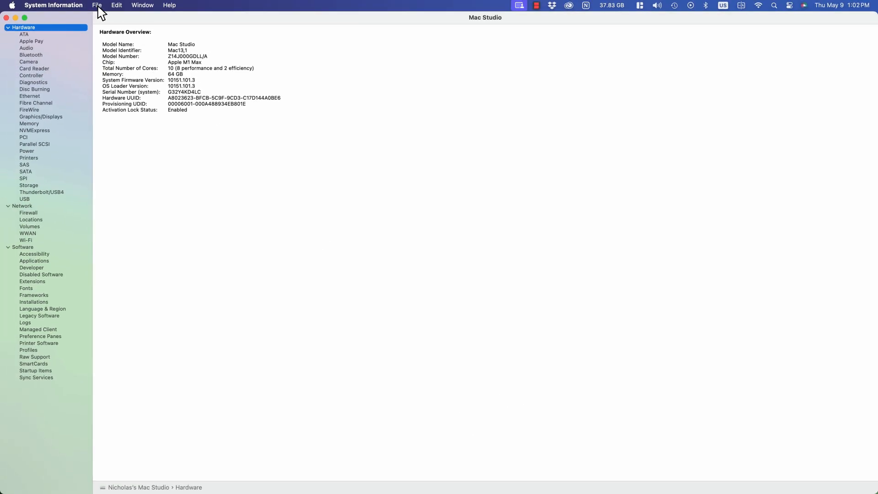
pyautogui.click(96, 6)
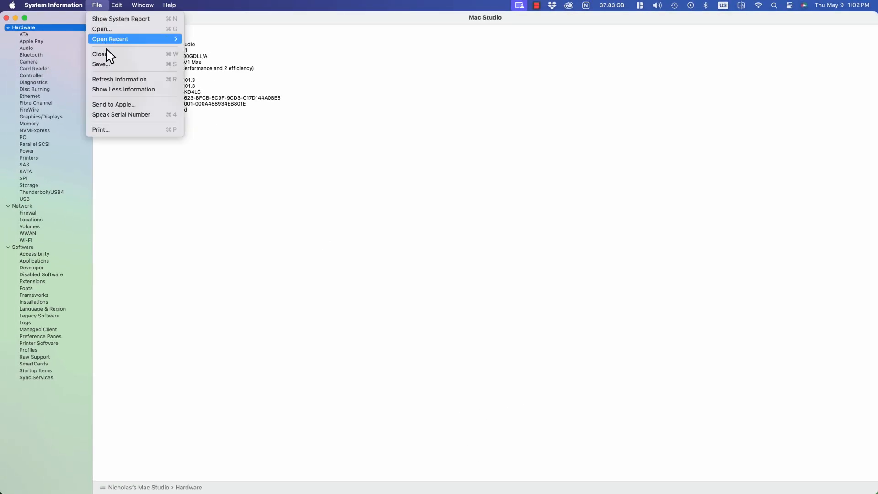
pyautogui.click(101, 64)
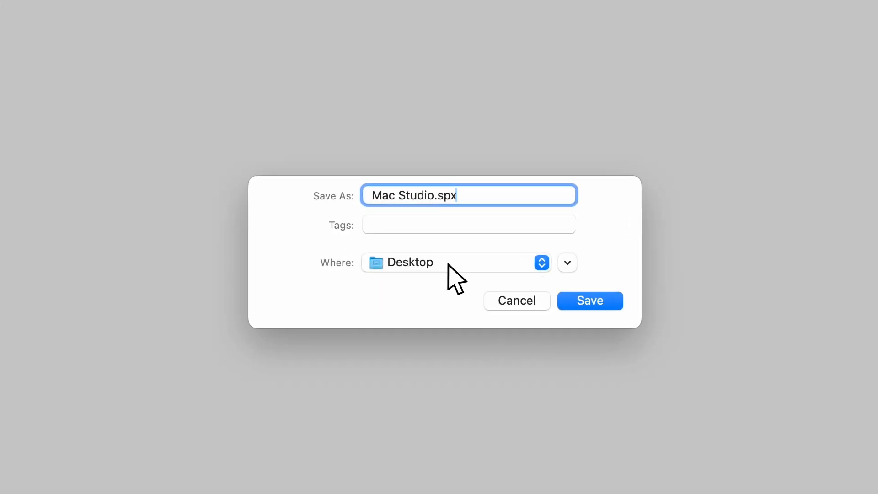
pyautogui.moveTo(441, 258)
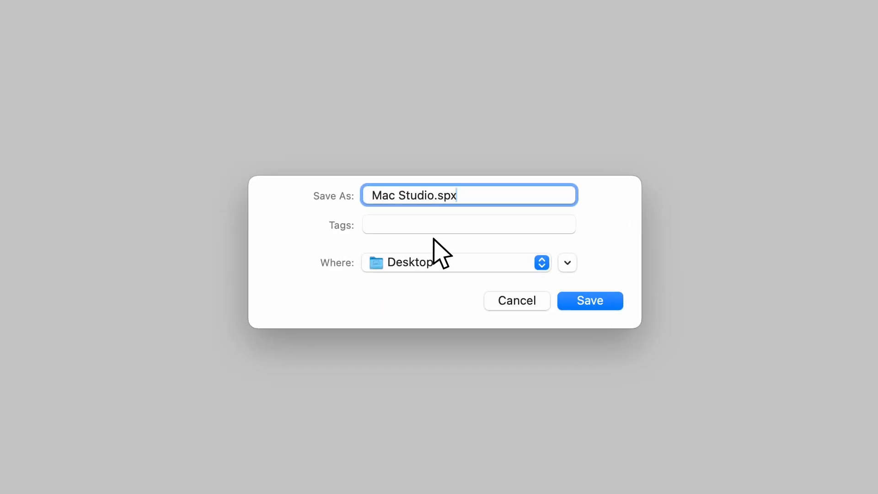
pyautogui.moveTo(406, 213)
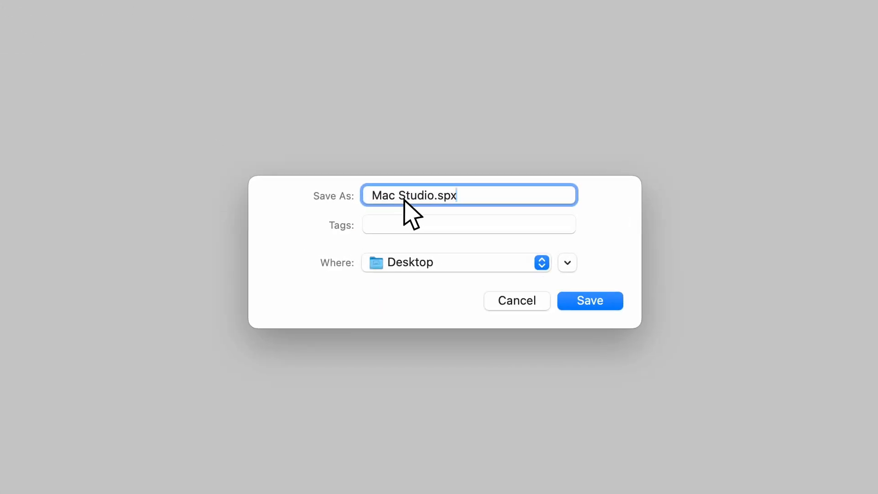
pyautogui.moveTo(473, 213)
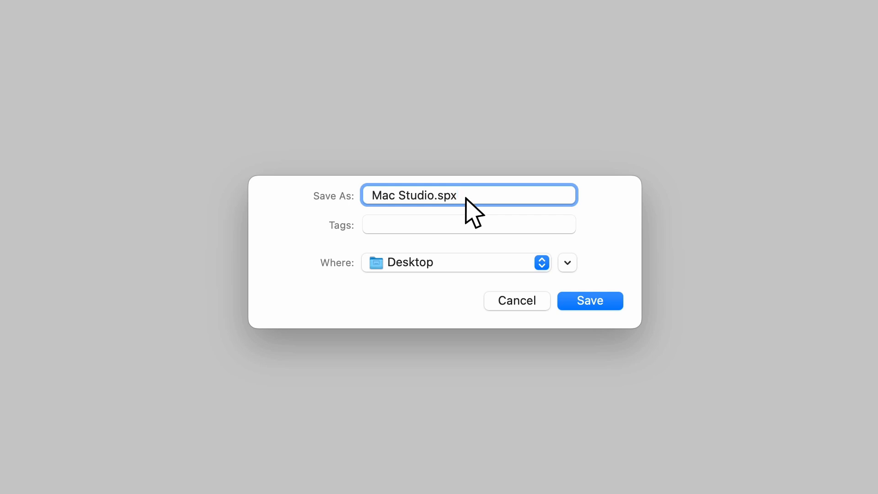
pyautogui.click(588, 300)
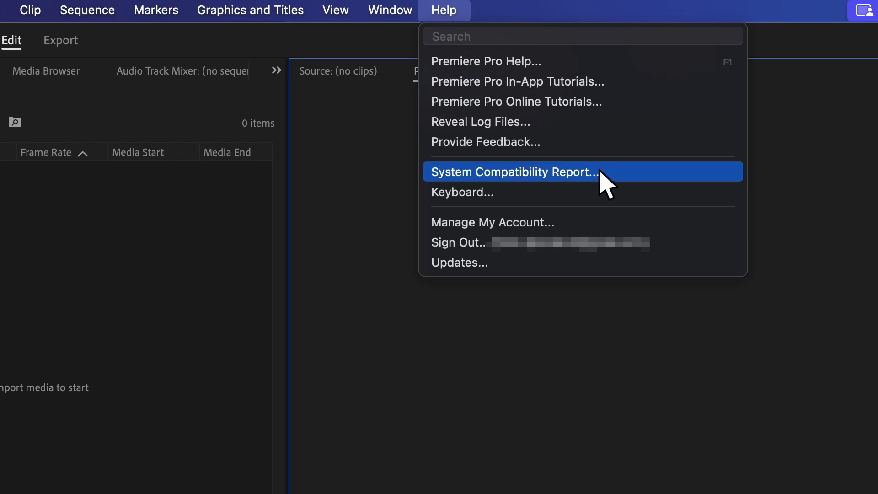
# Export the no-conflicts System Compatibility Report as SystemCompatibilityReport.txt into the Support Case folder
pyautogui.click(513, 171)
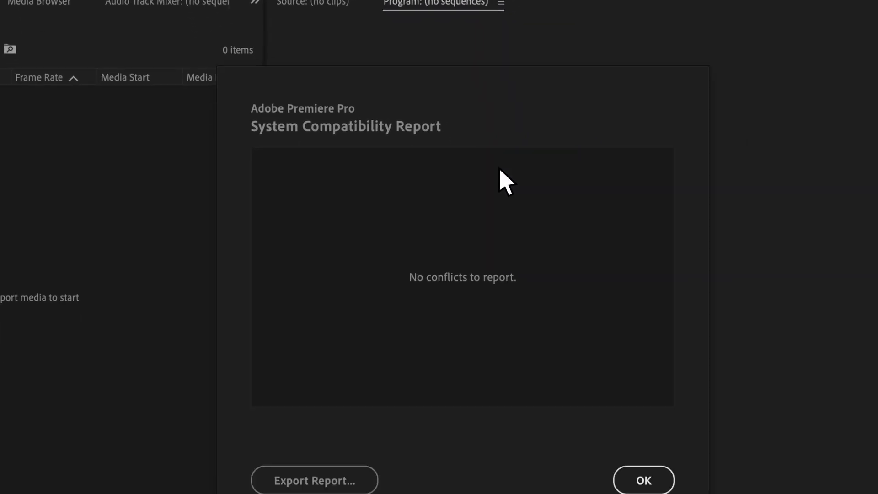
pyautogui.click(314, 480)
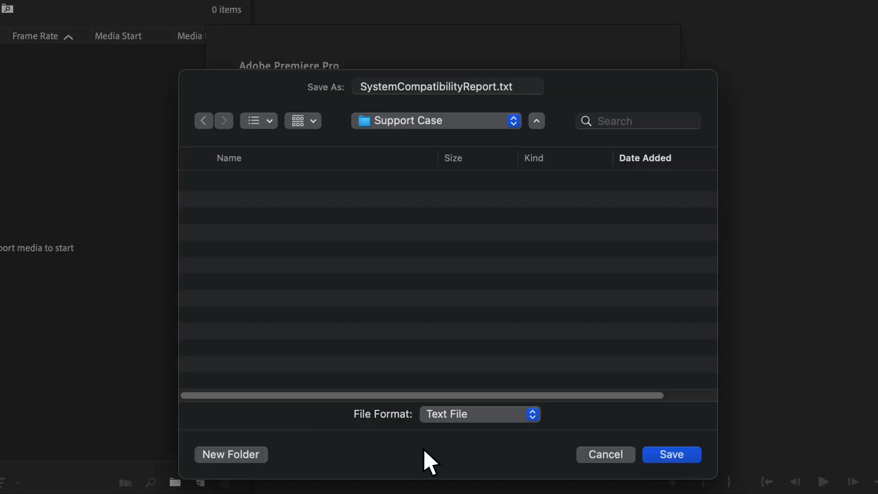
pyautogui.click(670, 454)
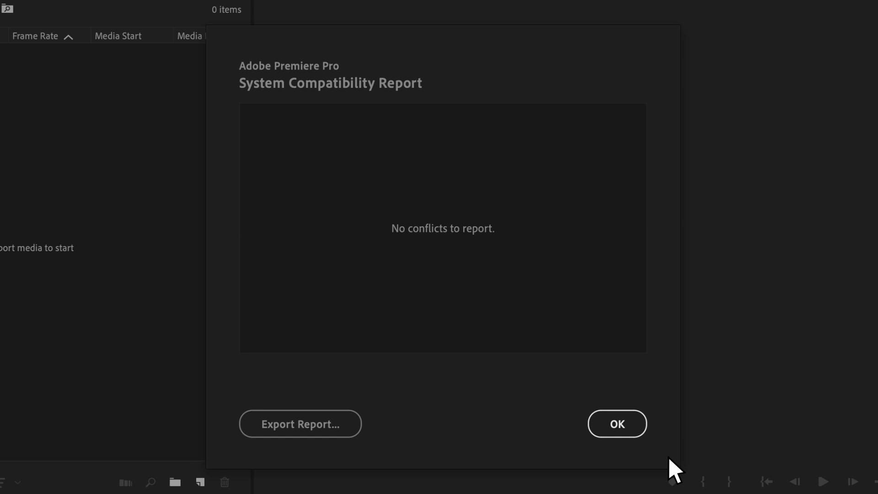